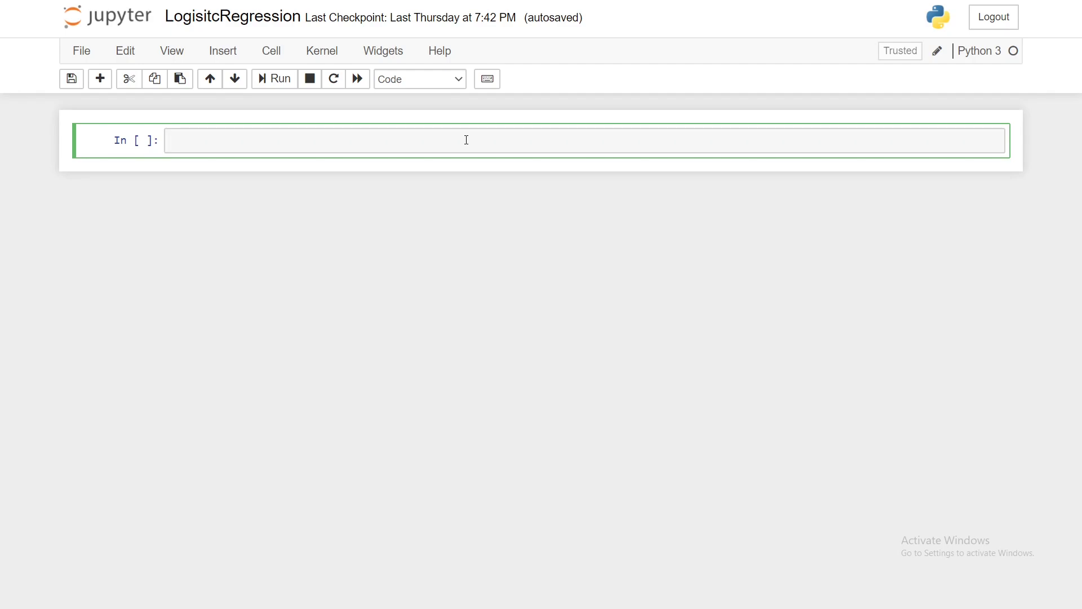
# Write 'import numpy as np' in the first cell.
pyautogui.write('import nu')
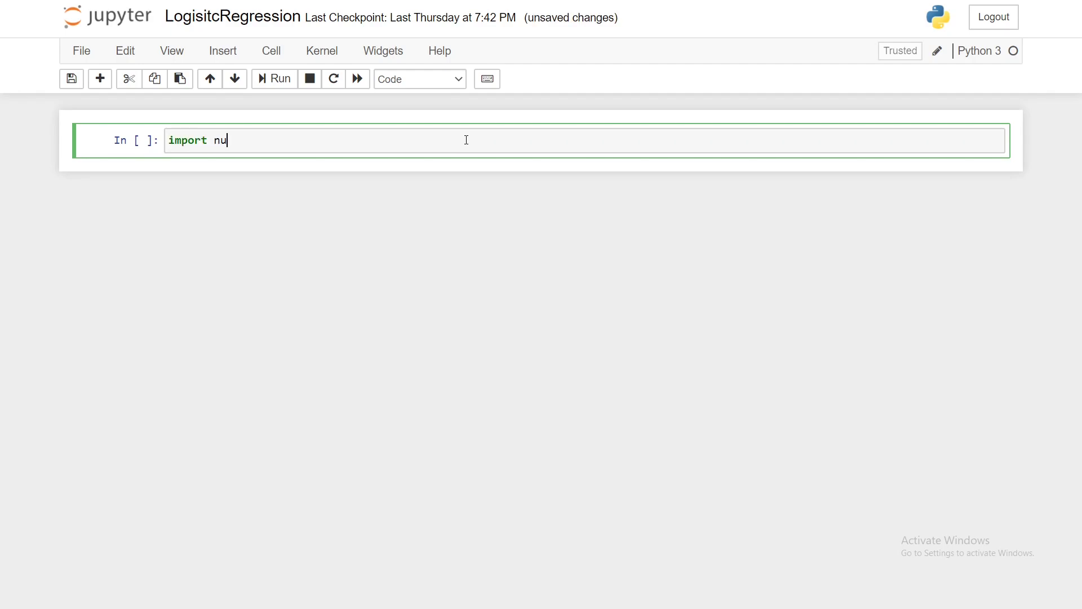
pyautogui.write('mpy as n')
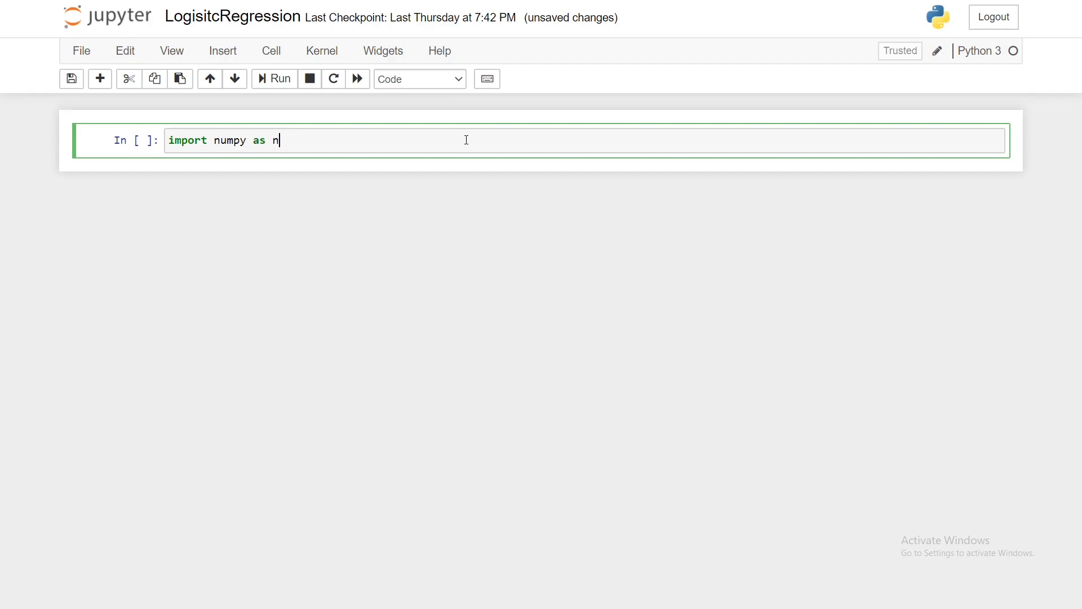
pyautogui.write('p')
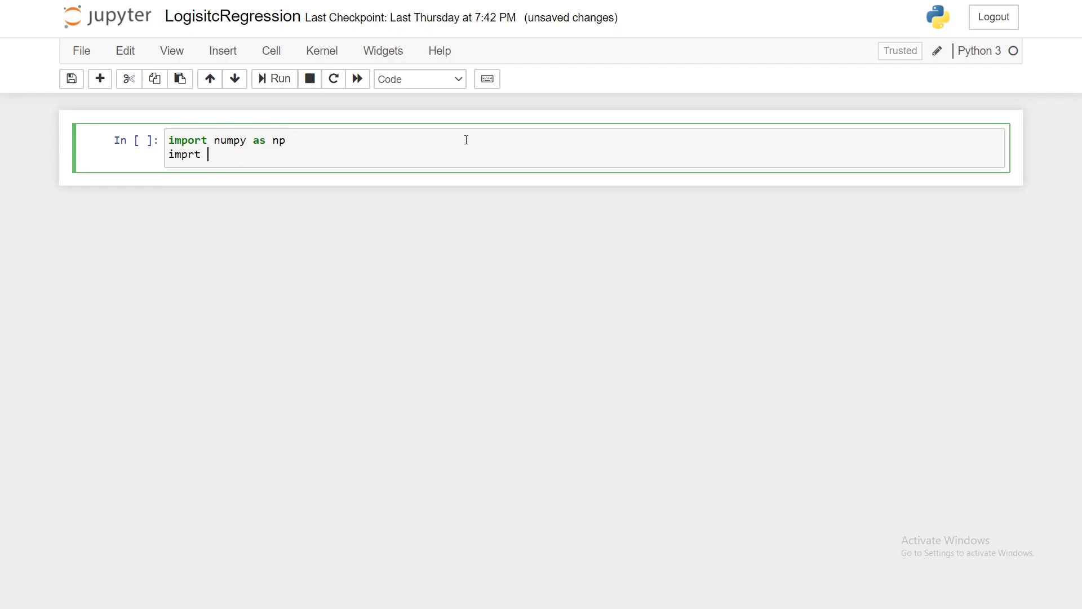
# Begin the 'from sklearn.linear_model import ...' line for LogisticRegression.
pyautogui.write('import s')
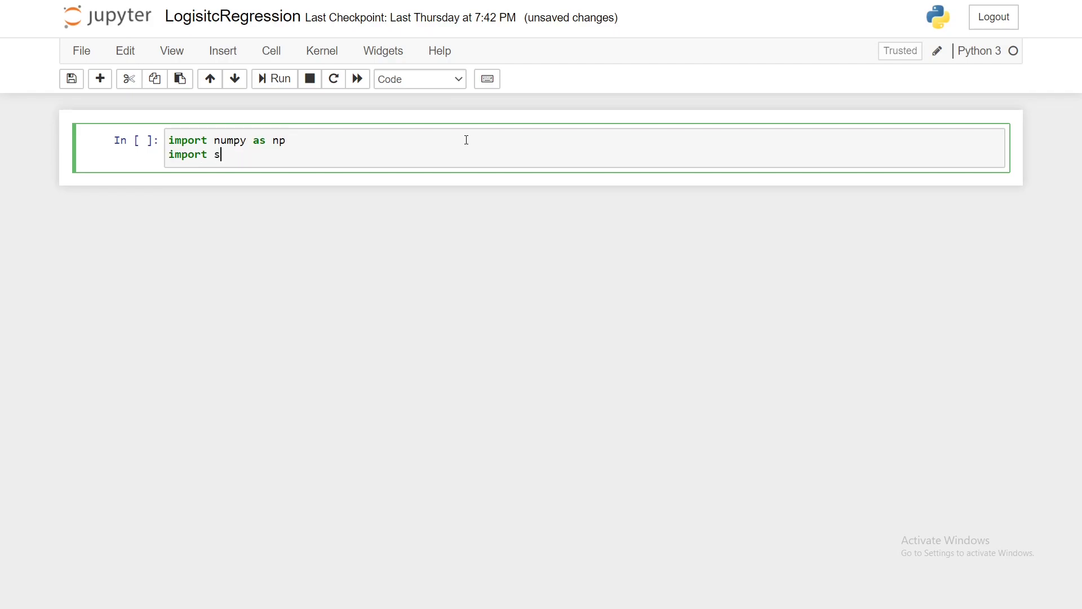
pyautogui.write('klearn.l')
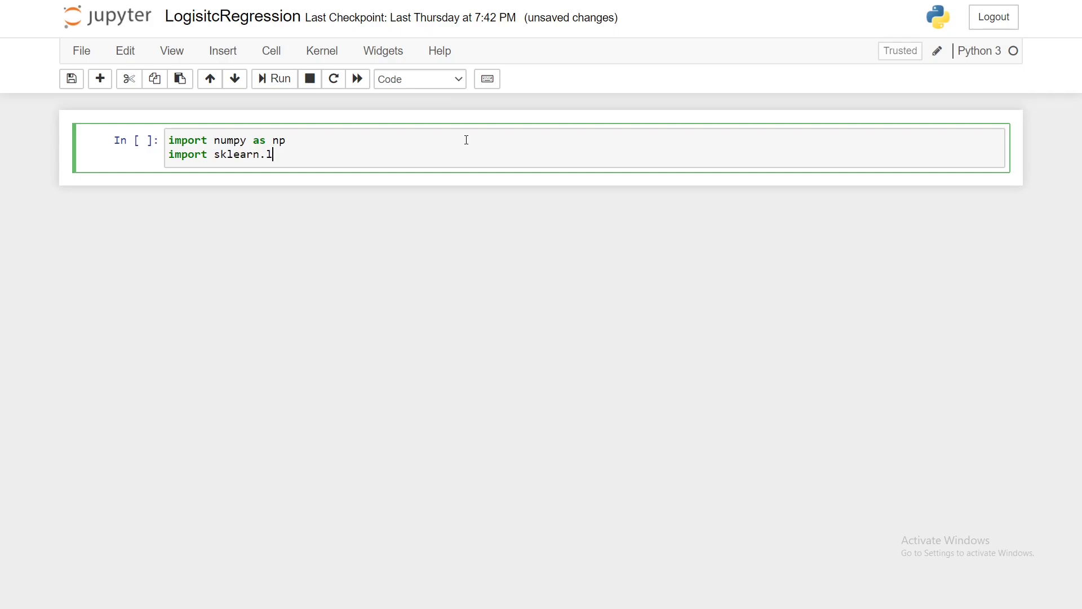
pyautogui.write('fro')
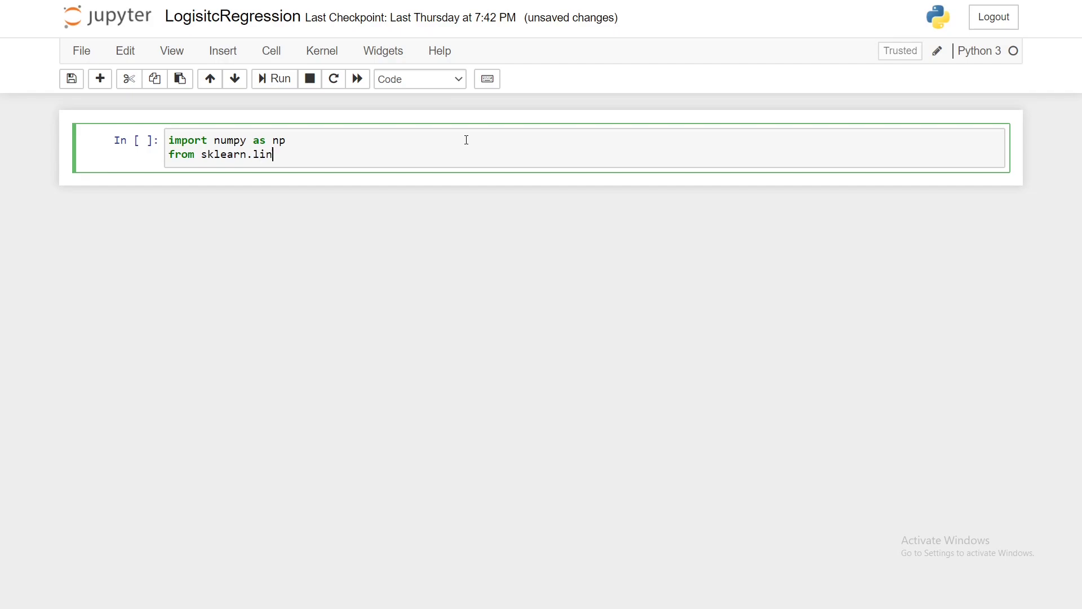
pyautogui.write('earmodel')
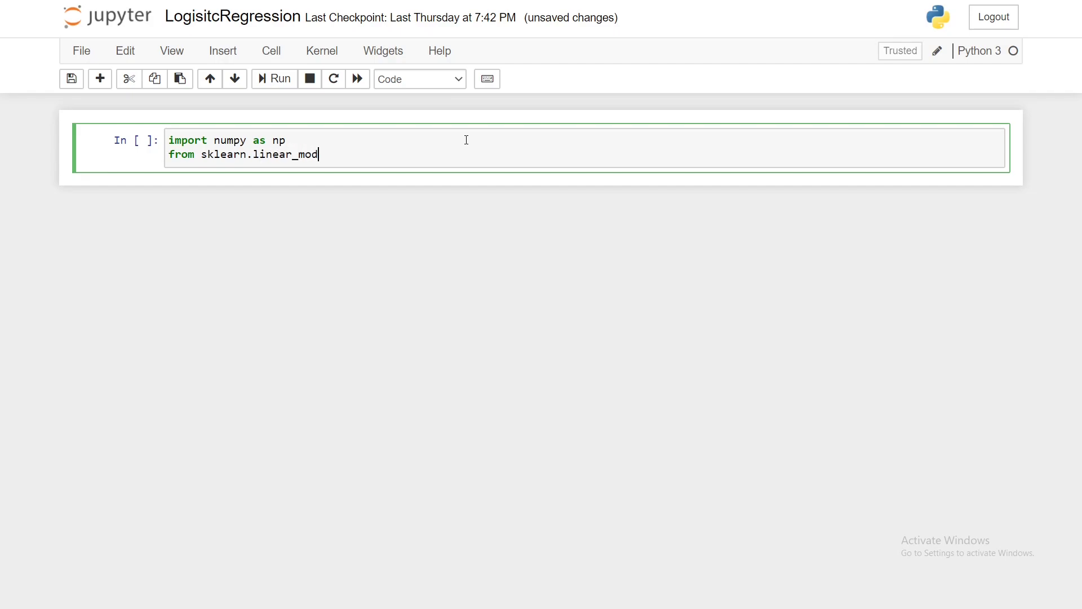
# Finish 'from sklearn.linear_model import LogisticRegression' and run the import cell.
pyautogui.write('el imp')
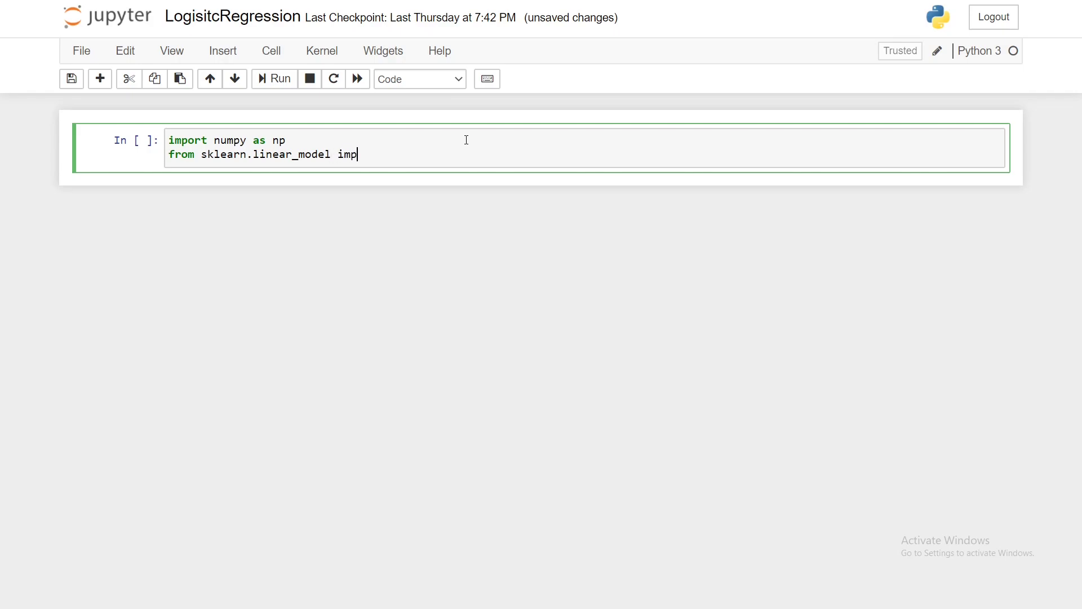
pyautogui.write('ort Log')
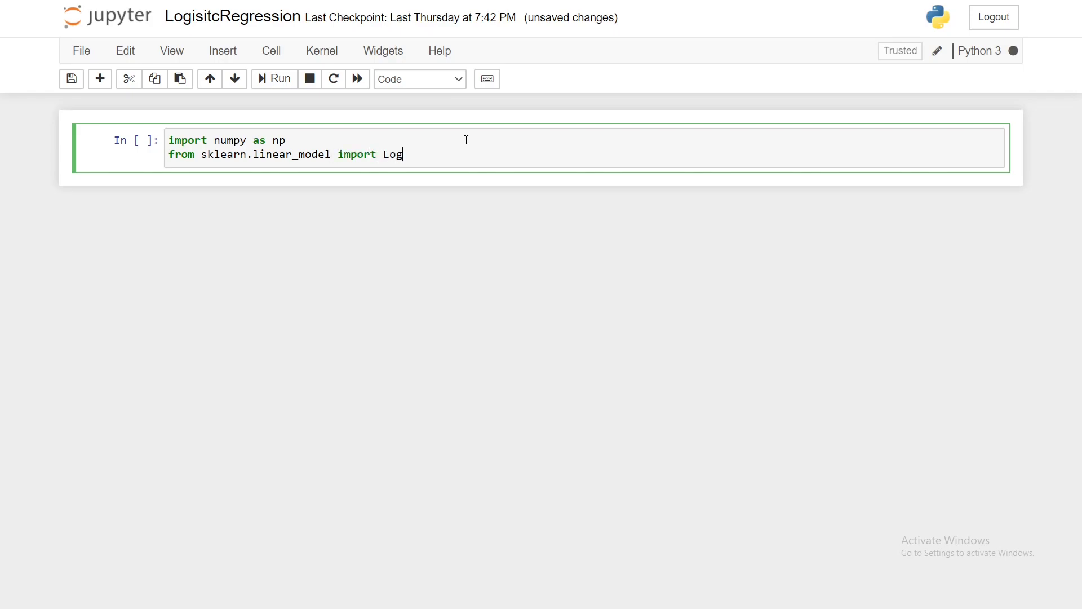
pyautogui.press('Tab')
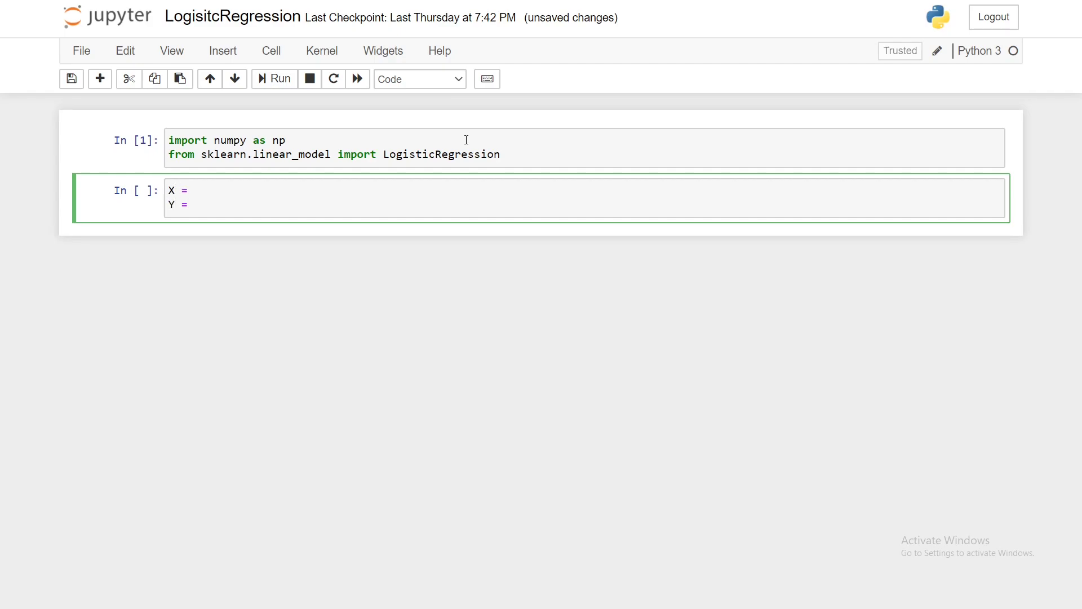
# Define X = np.array([[-3], [-2], [-1], [0], [1], [2]]) in the new cell.
pyautogui.write('np')
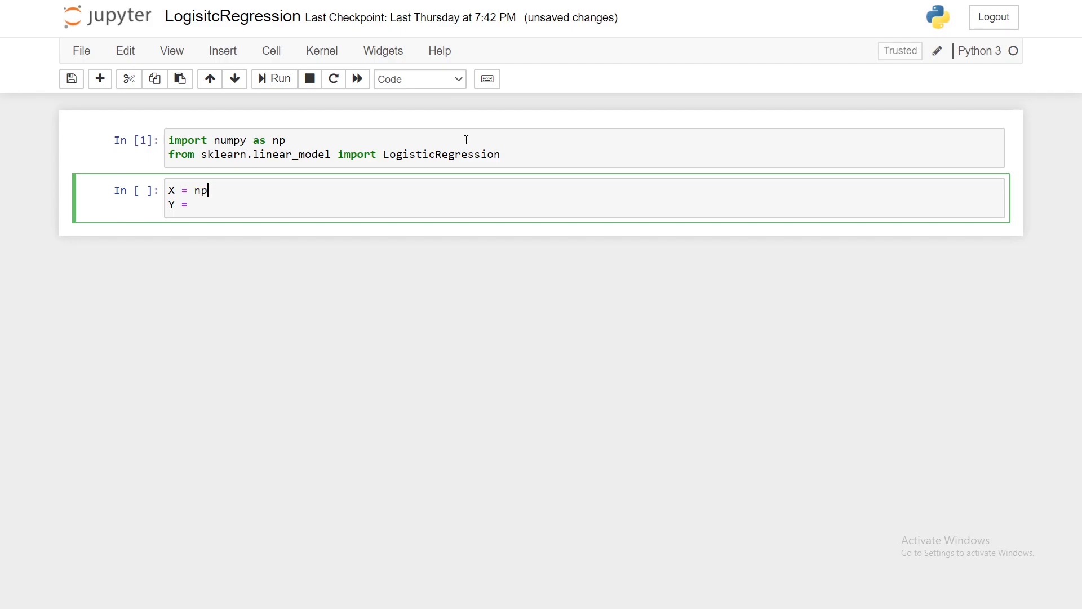
pyautogui.write('.arry')
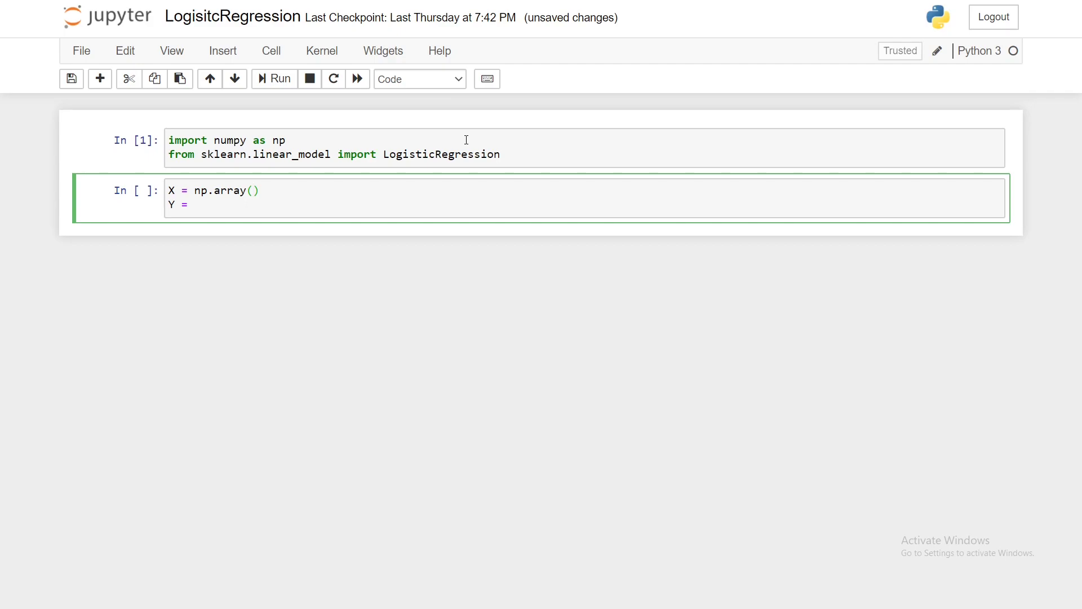
pyautogui.write('[]')
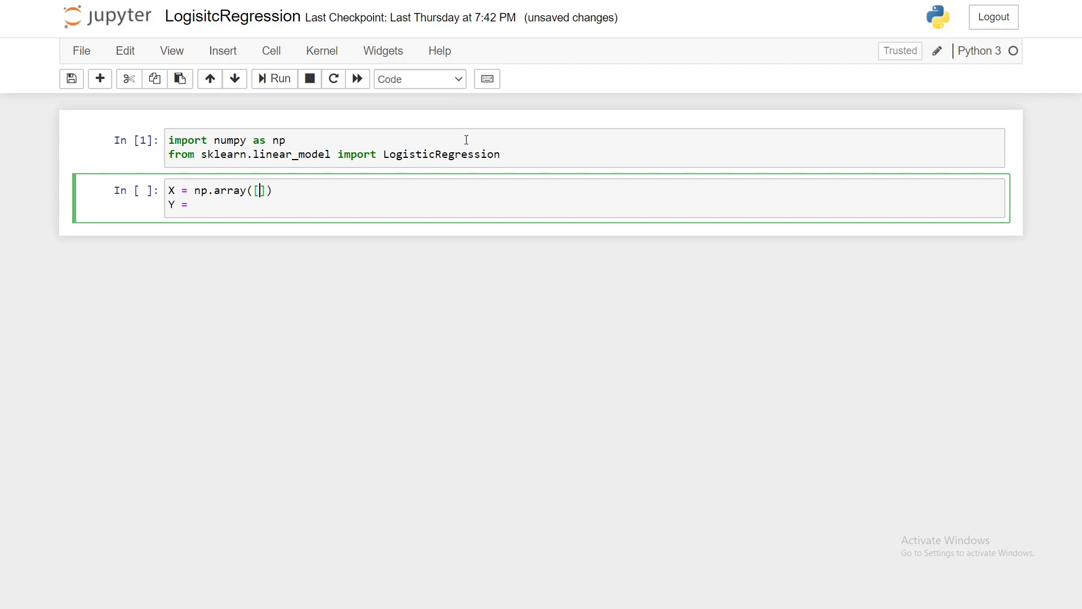
pyautogui.write('[')
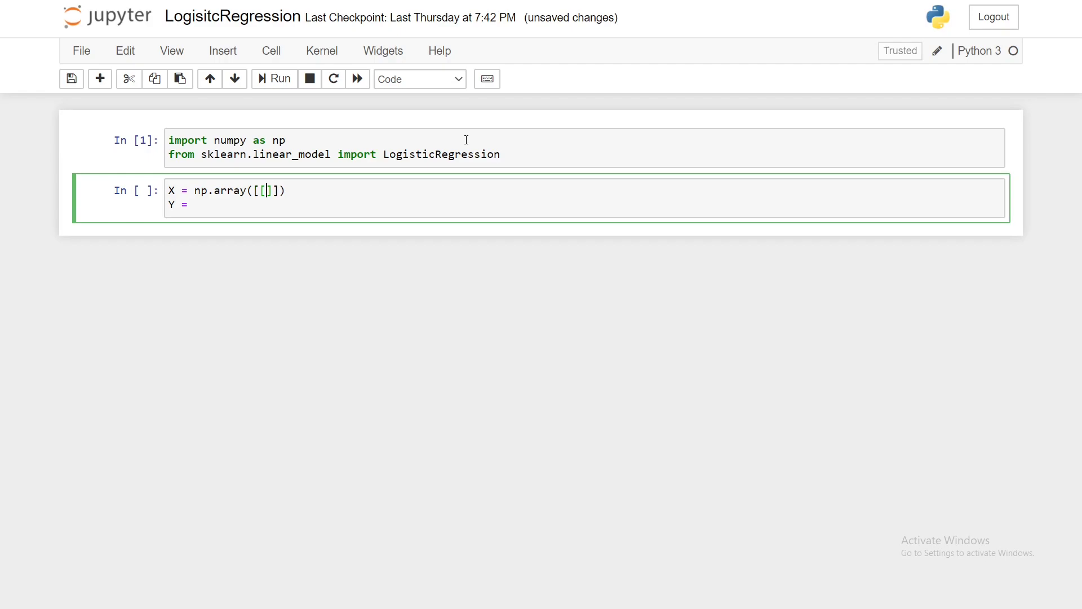
pyautogui.write('-')
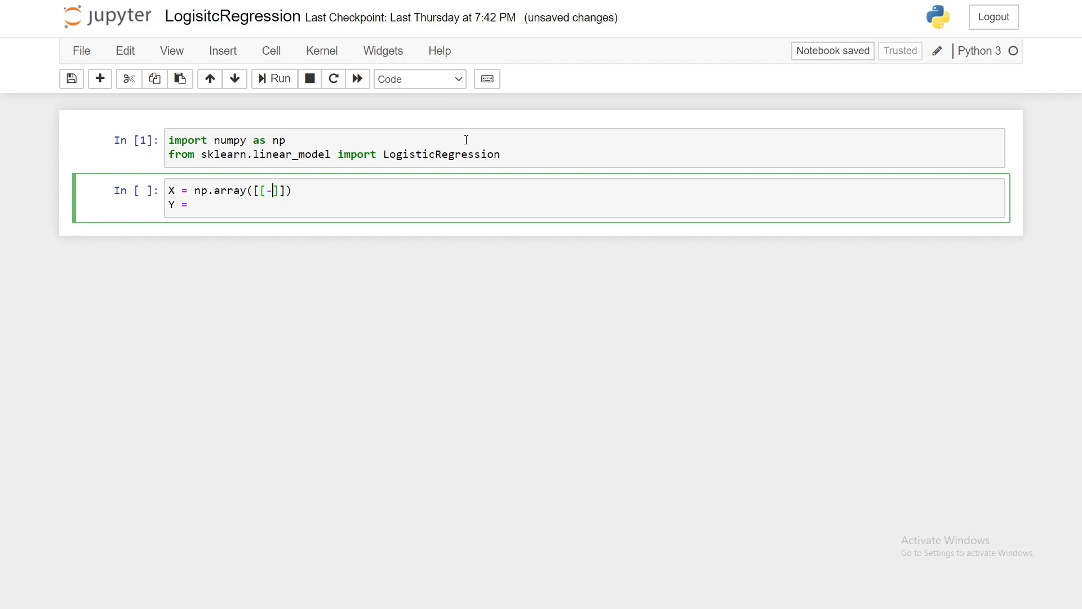
pyautogui.write('3], [')
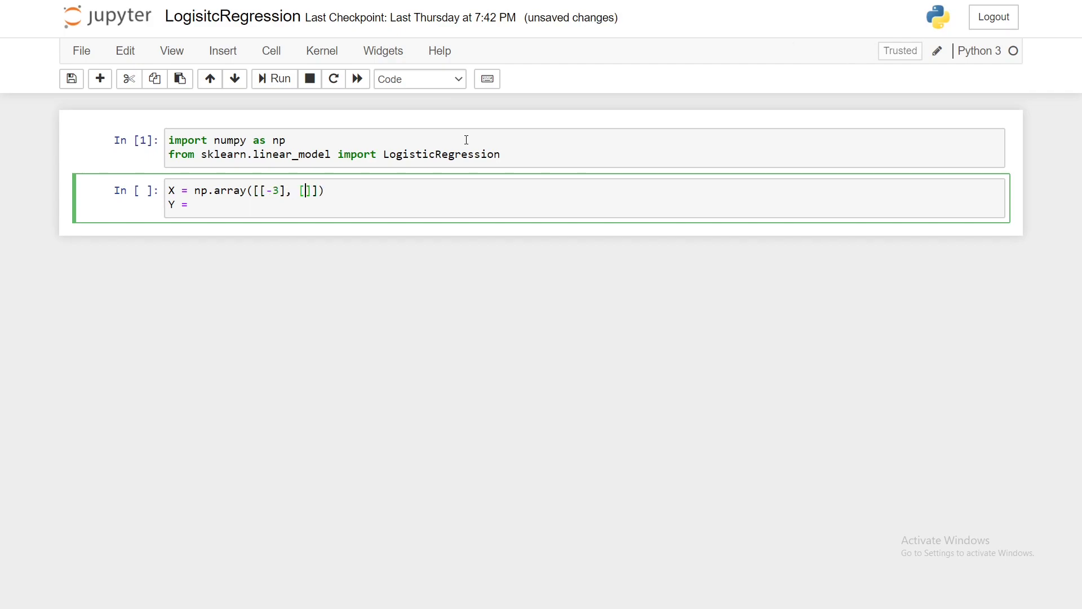
pyautogui.write('-2], [')
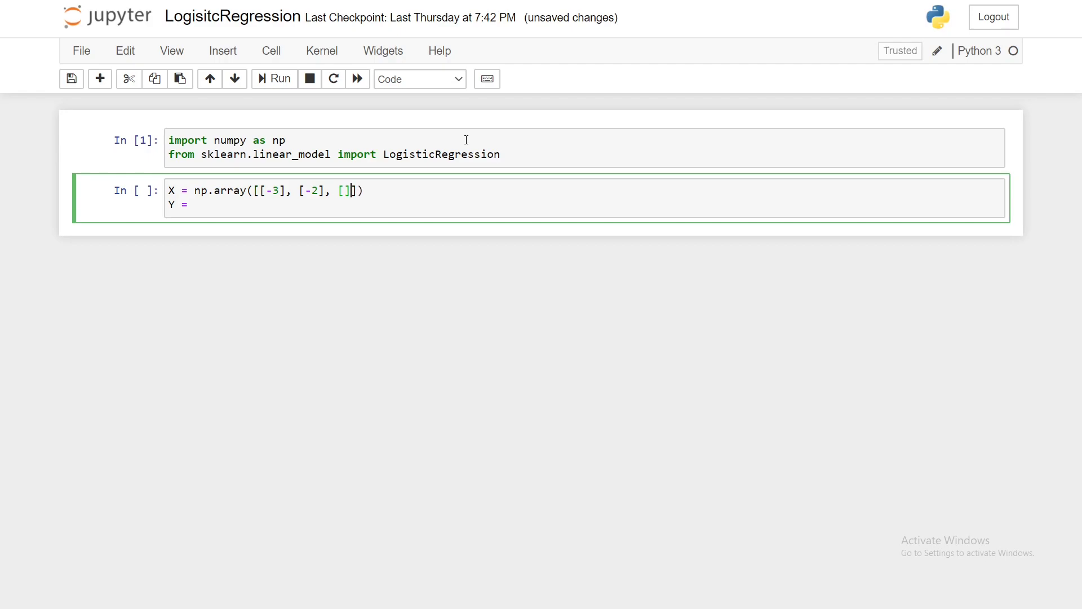
pyautogui.write('-1')
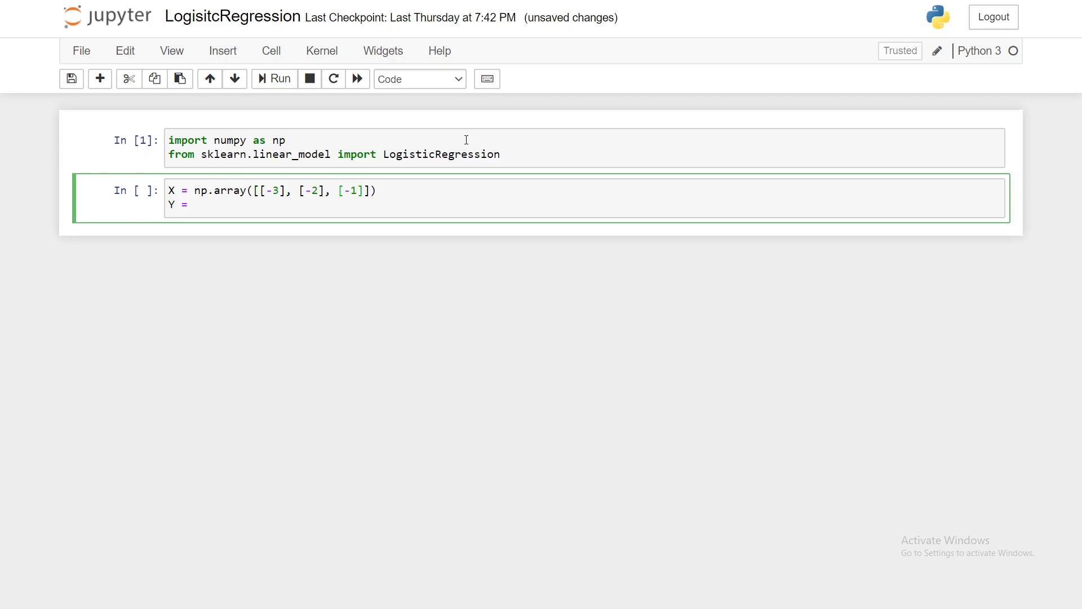
pyautogui.write(', [0]')
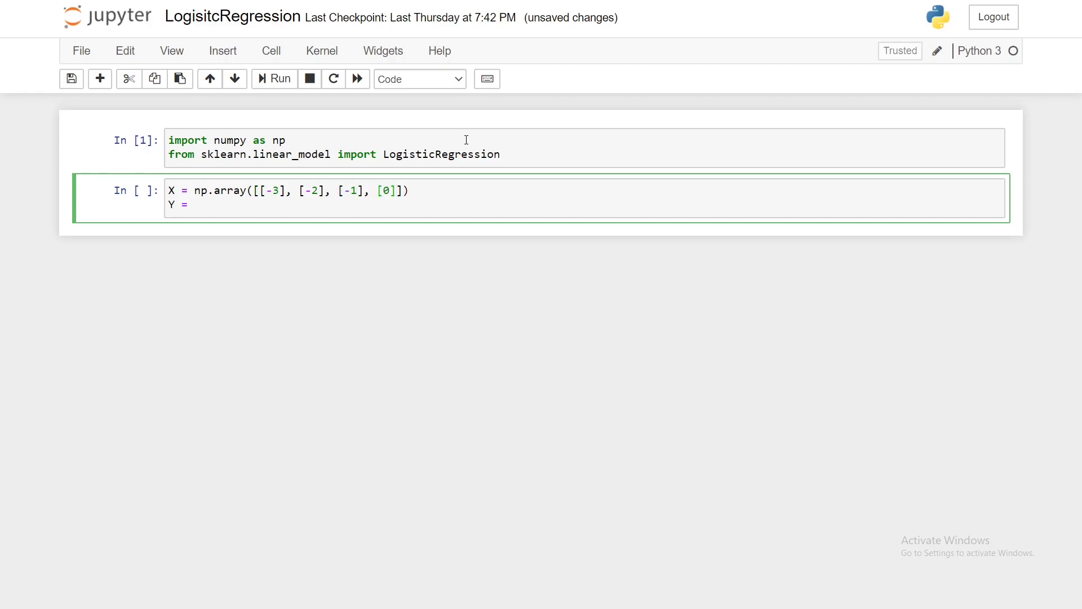
pyautogui.write(', [1],')
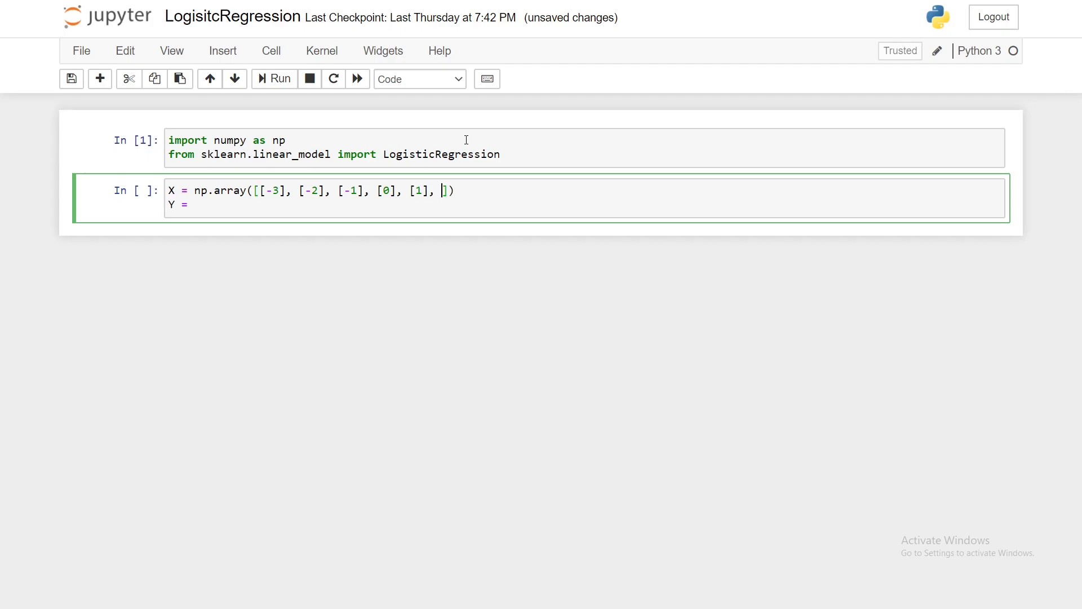
pyautogui.write('2')
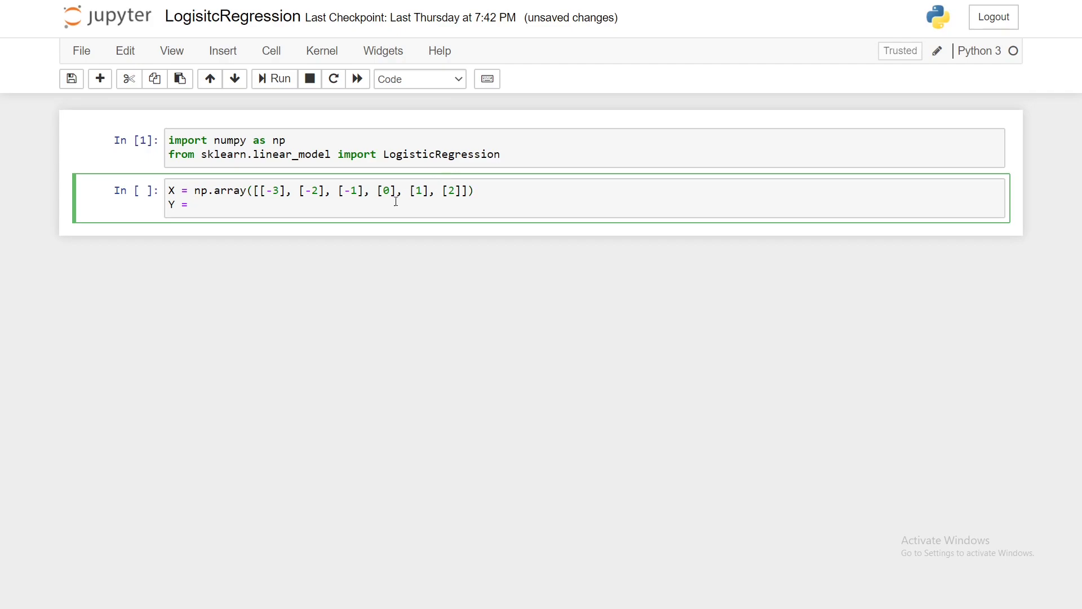
# Define Y = np.array([0, 0, 0, 1, 1, 1]) and run the data cell.
pyautogui.write('np.')
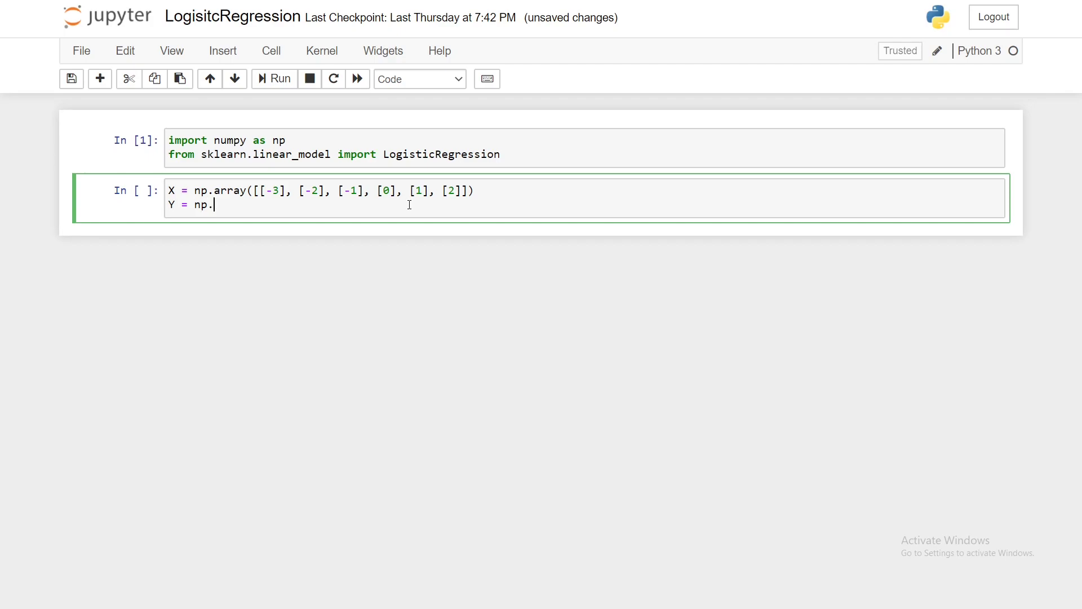
pyautogui.write('array()')
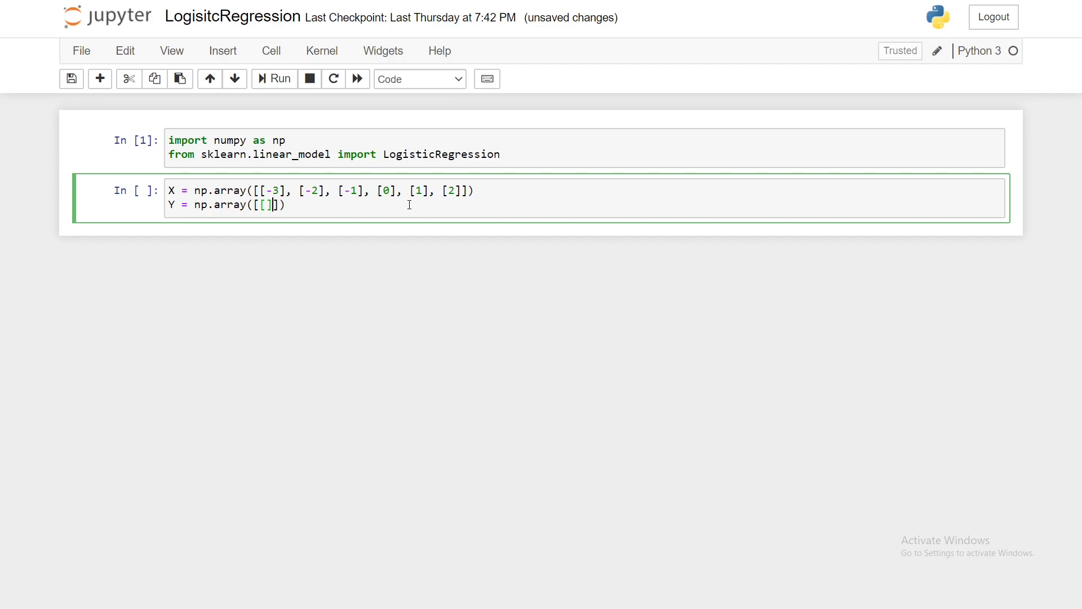
pyautogui.write('0], [0], [')
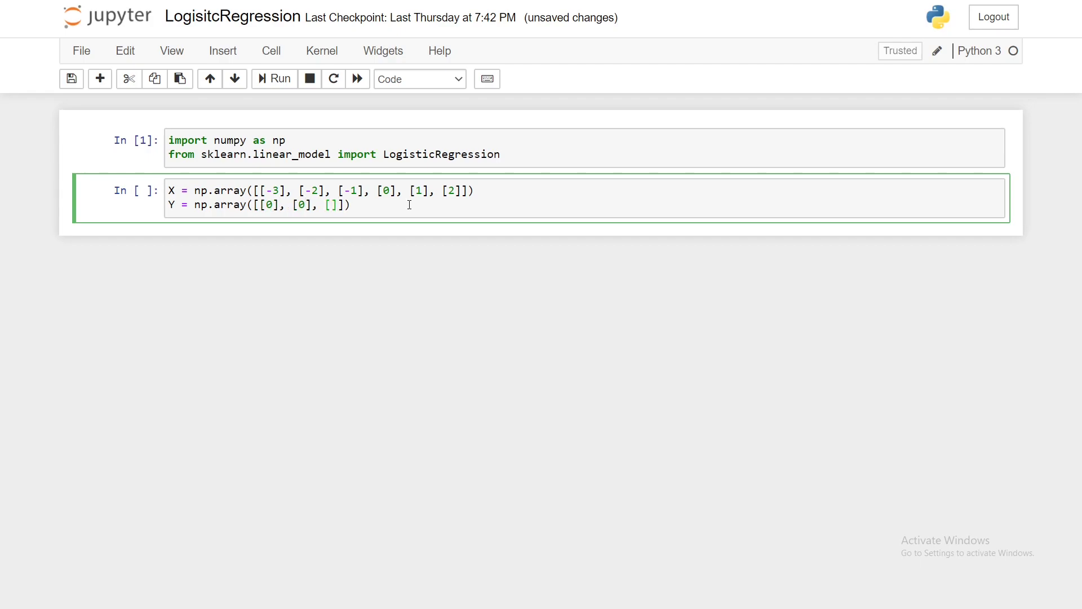
pyautogui.write('0')
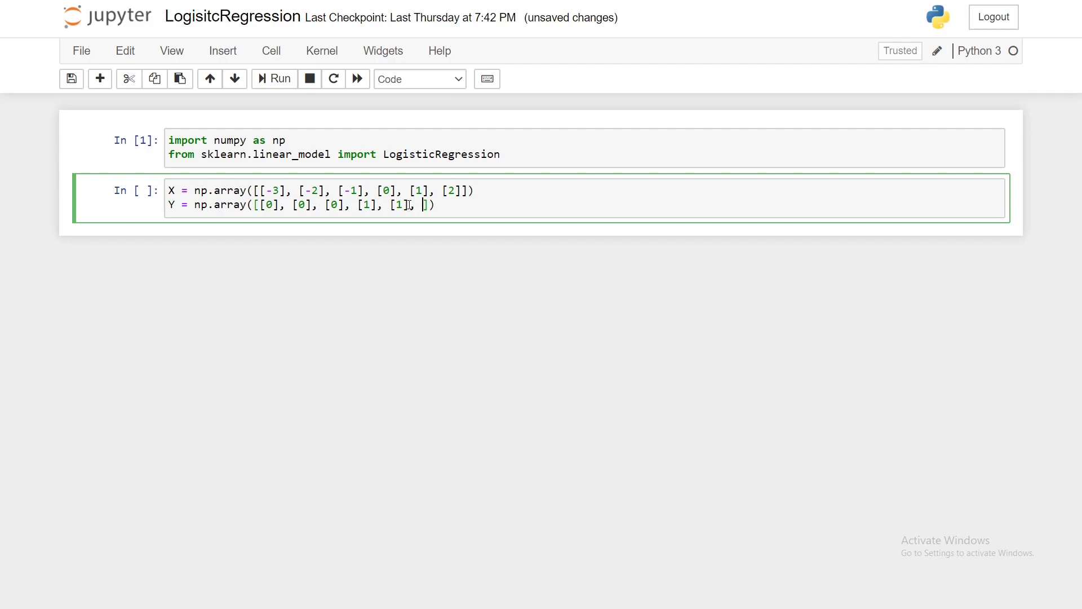
pyautogui.write('[1]')
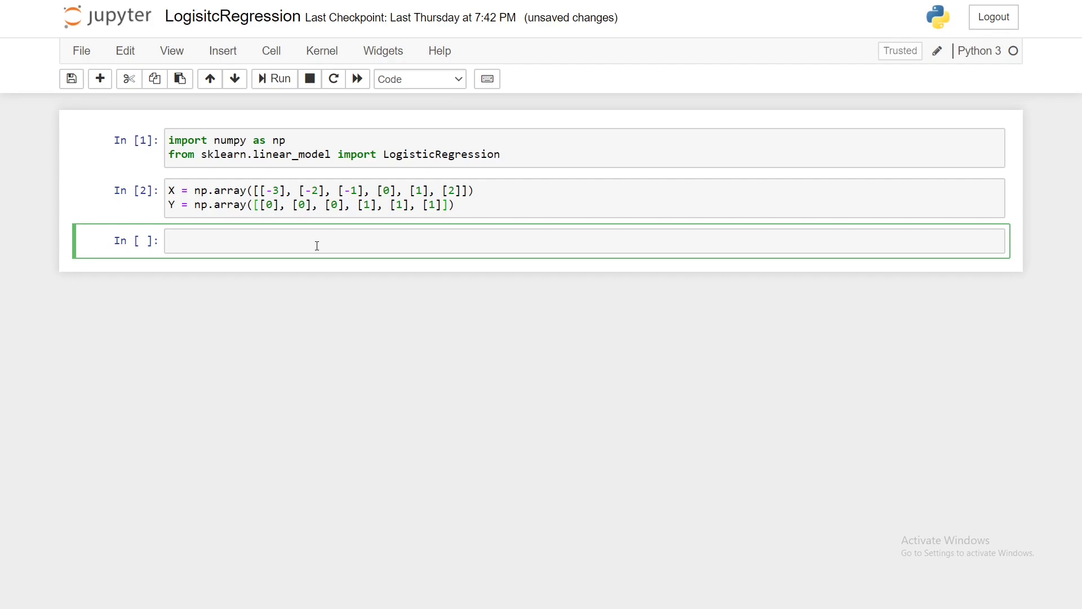
# Create model = LogisticRegression() and run it.
pyautogui.write('model =')
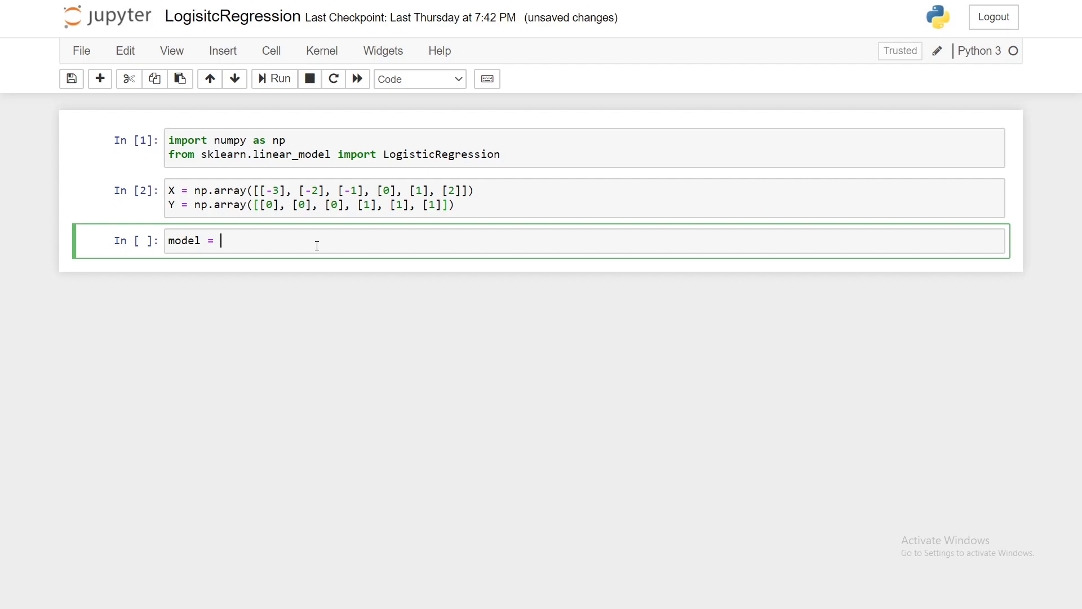
pyautogui.write('Logis')
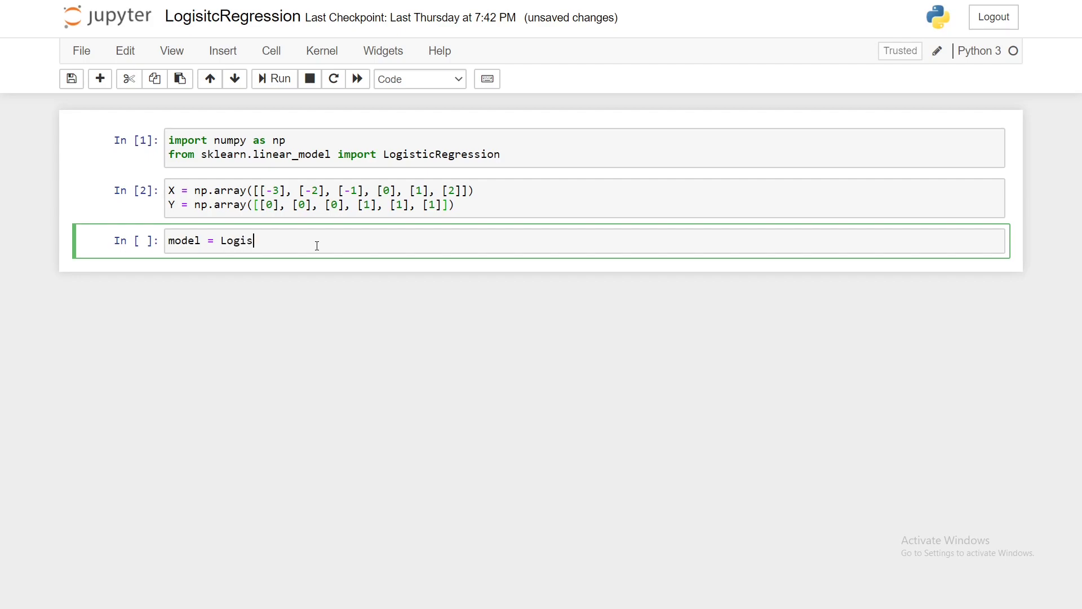
pyautogui.write('ticRegression()')
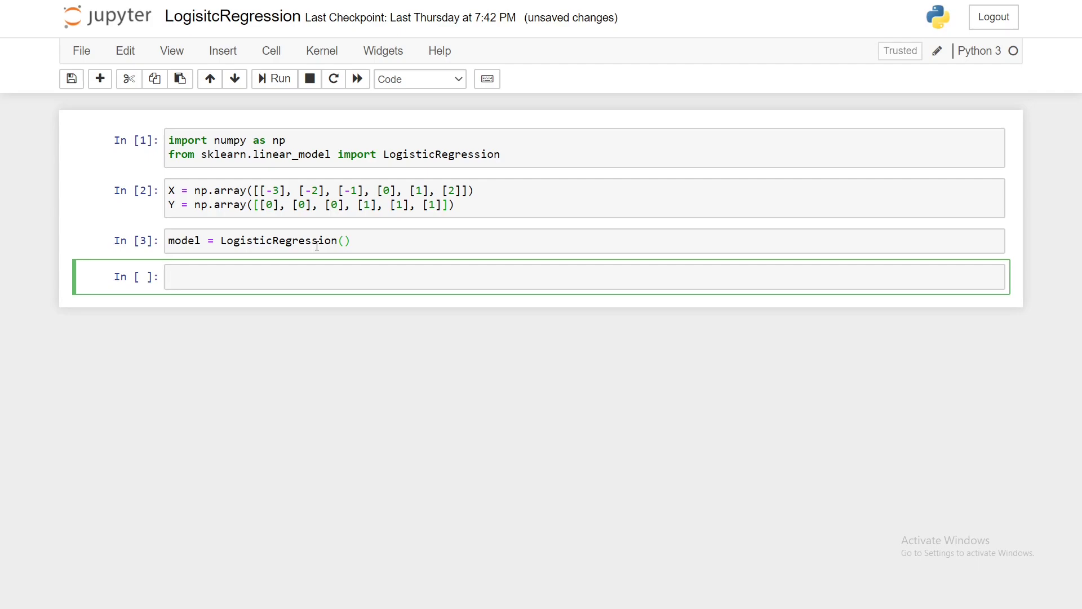
# Fit the model with model.fit(X, Y) and run it.
pyautogui.write('model')
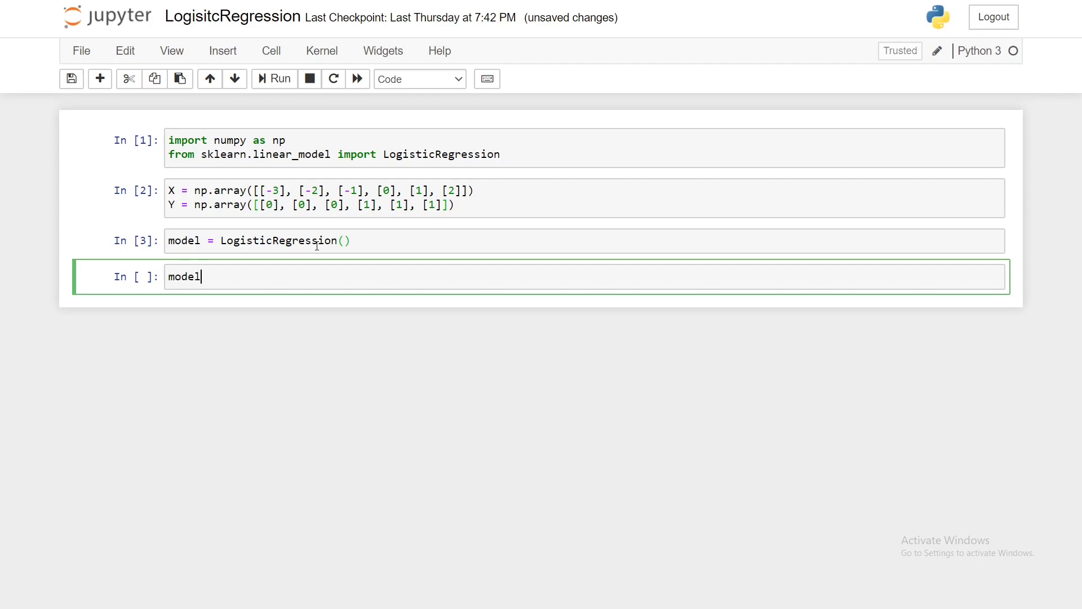
pyautogui.write('.fit(X)')
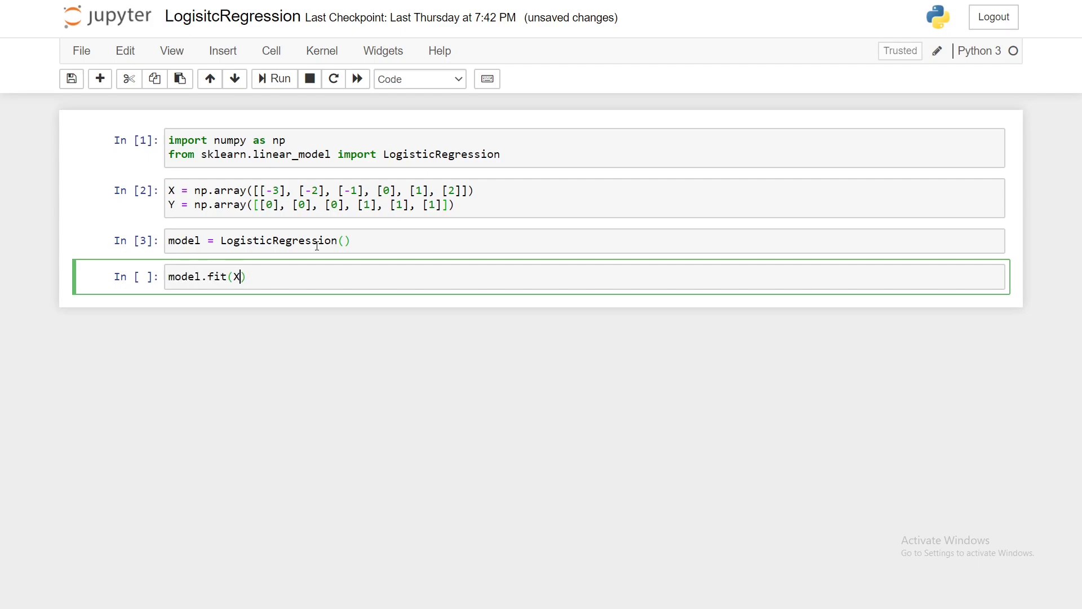
pyautogui.write(', Y')
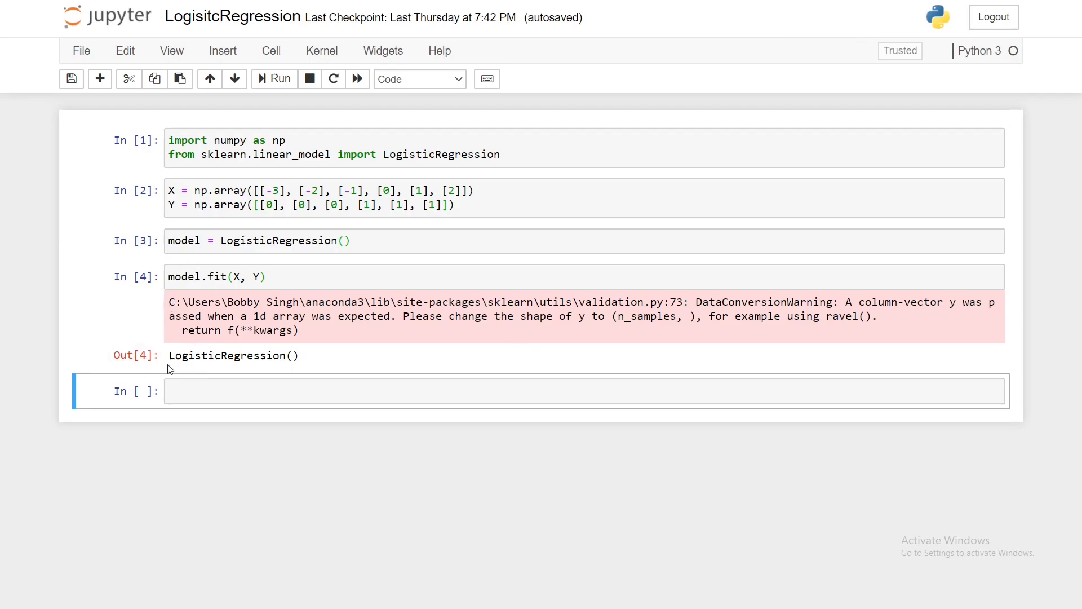
# Run model.predict([[-33], [4]]) to get array([0, 1]).
pyautogui.click(483, 391)
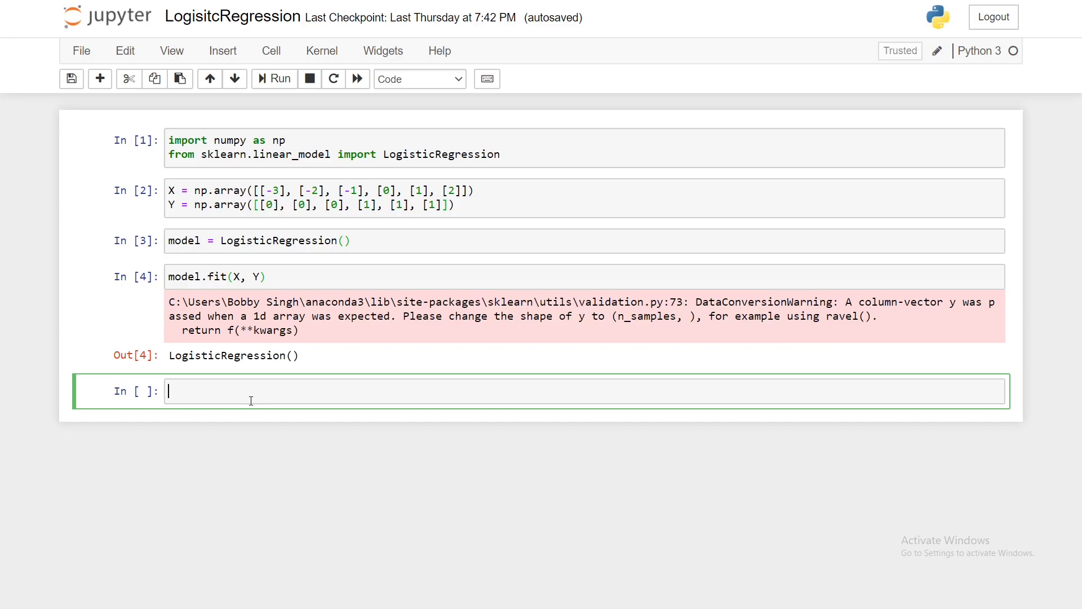
pyautogui.write('model')
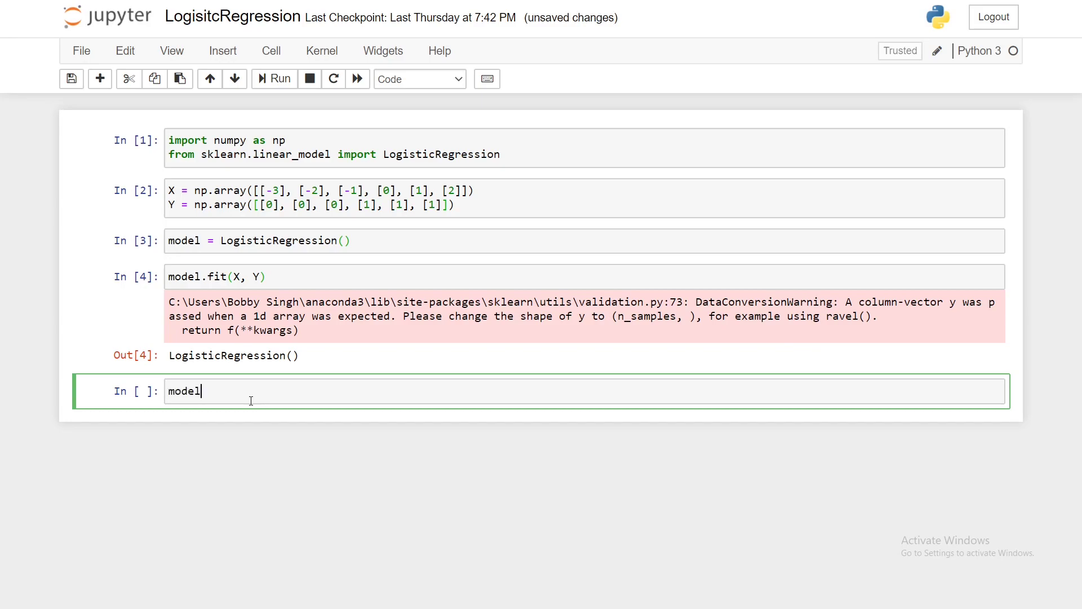
pyautogui.write('.predict()')
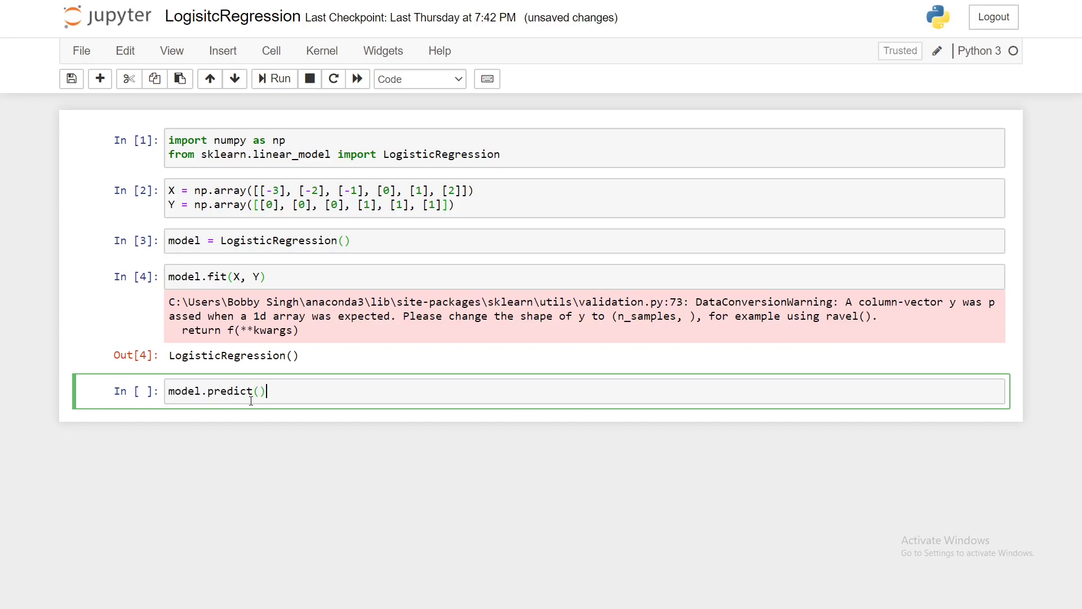
pyautogui.write('[]')
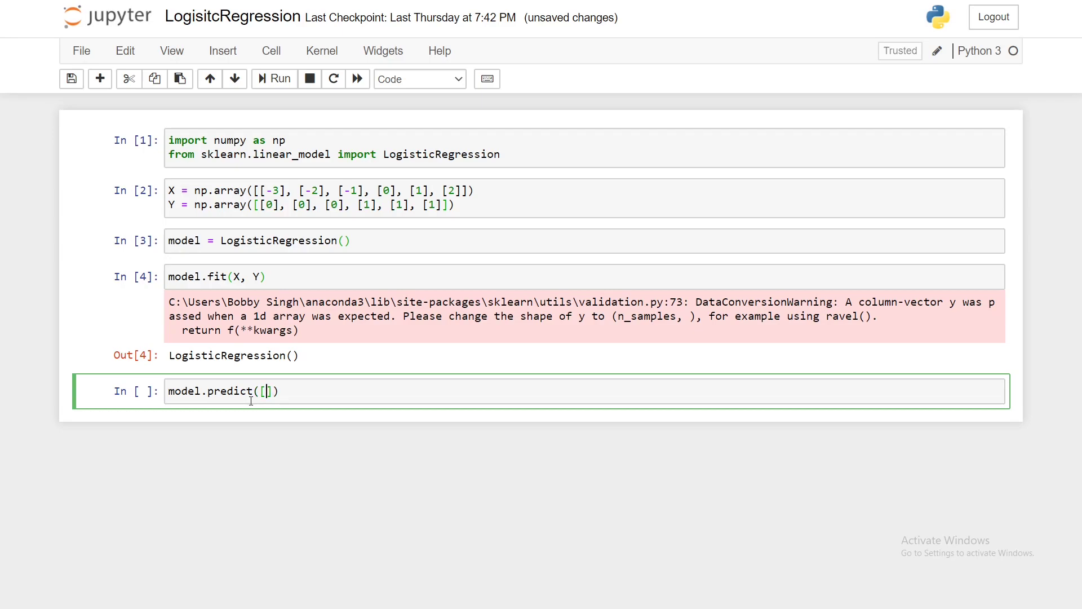
pyautogui.write('[-33],')
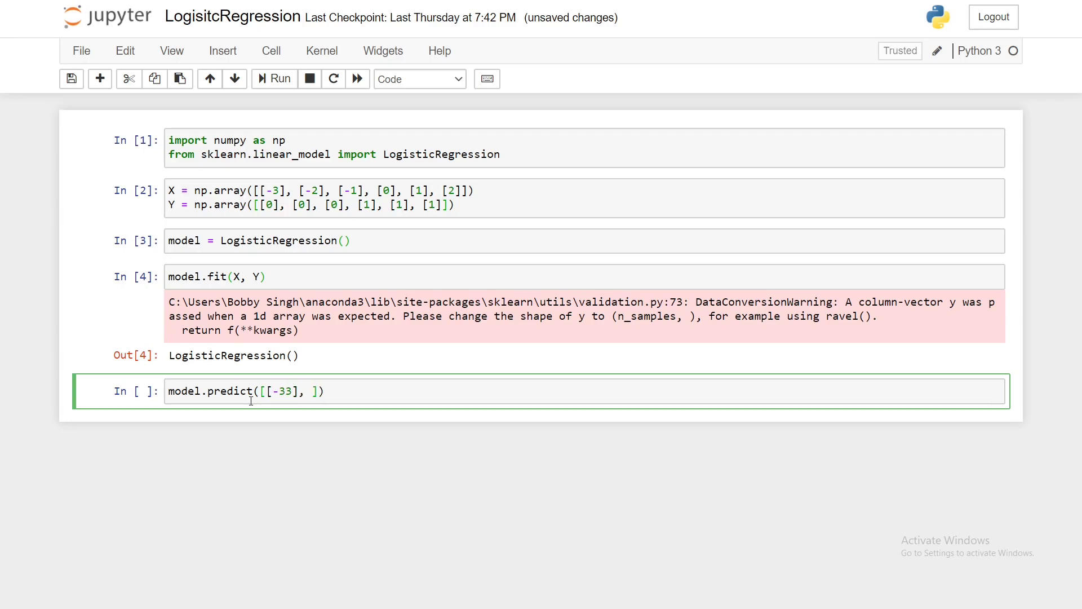
pyautogui.write('[]')
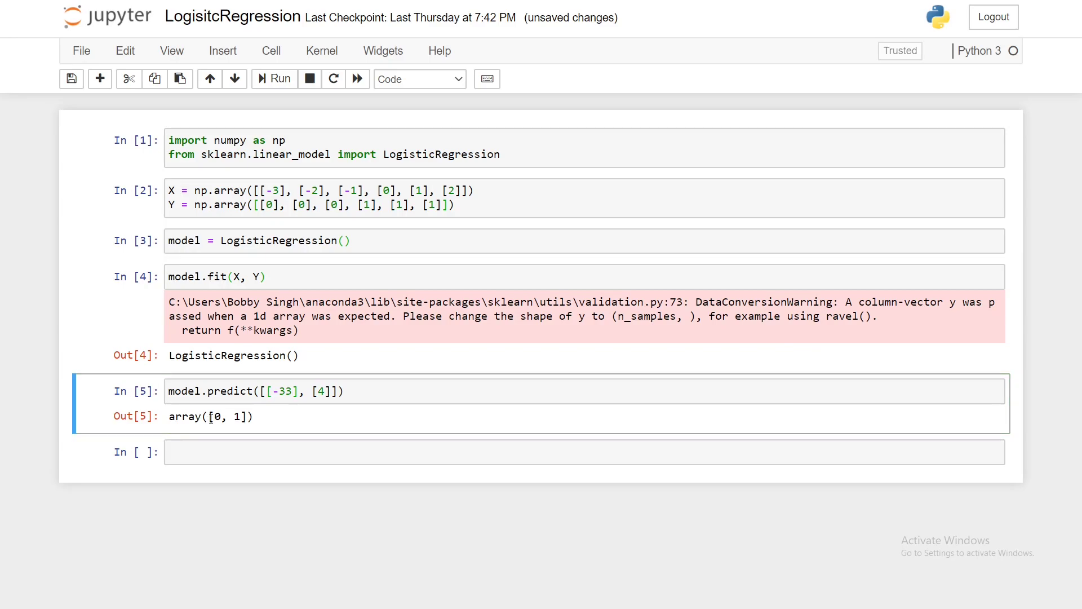
pyautogui.doubleClick(322, 391)
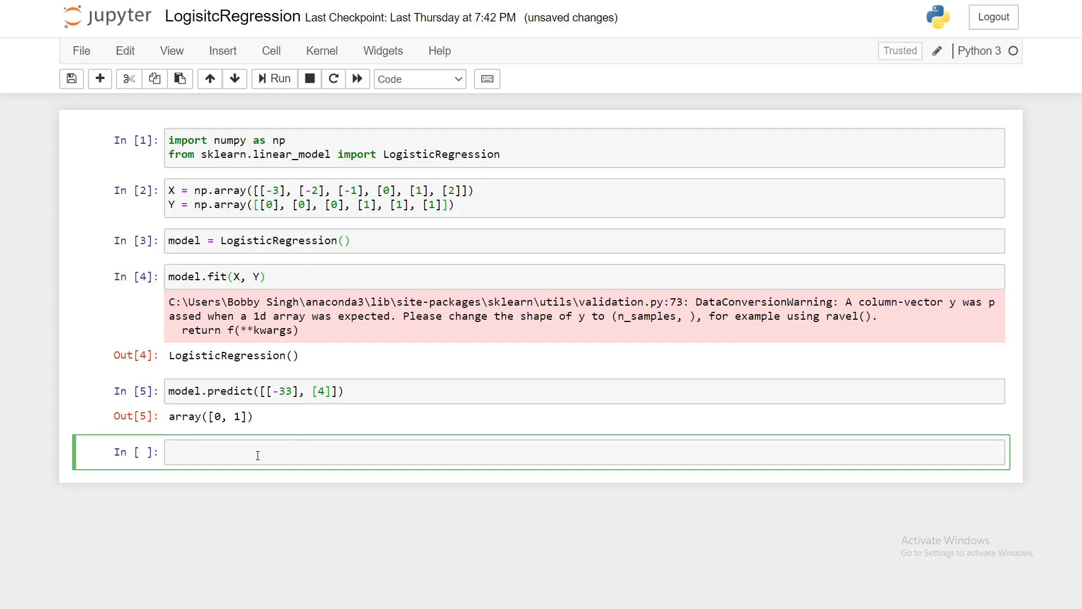
# Run model.predict([[101]]) to get class 1.
pyautogui.write('model.predic')
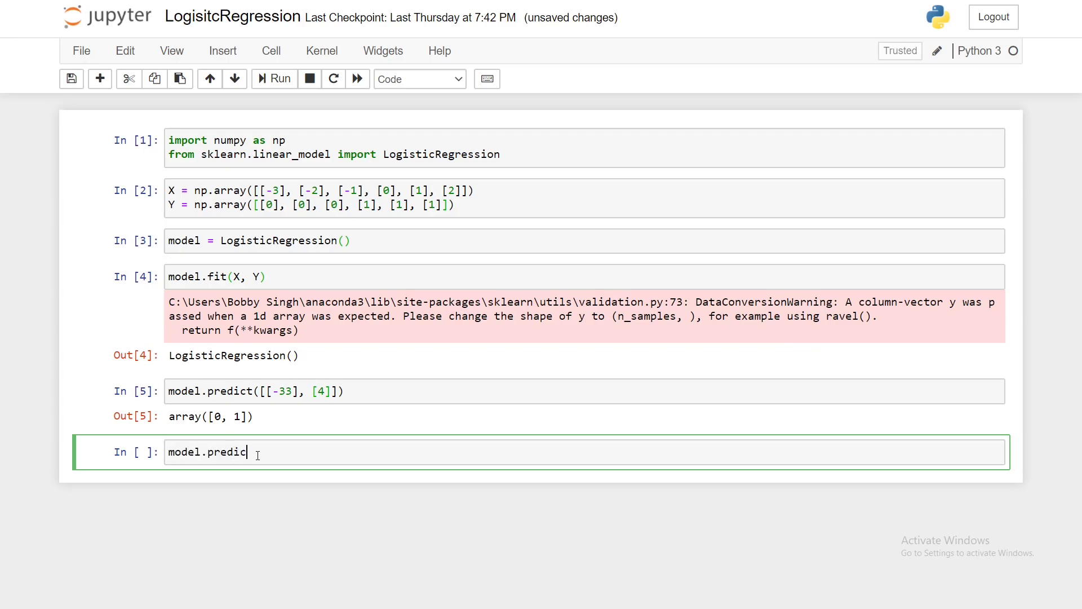
pyautogui.write('([])')
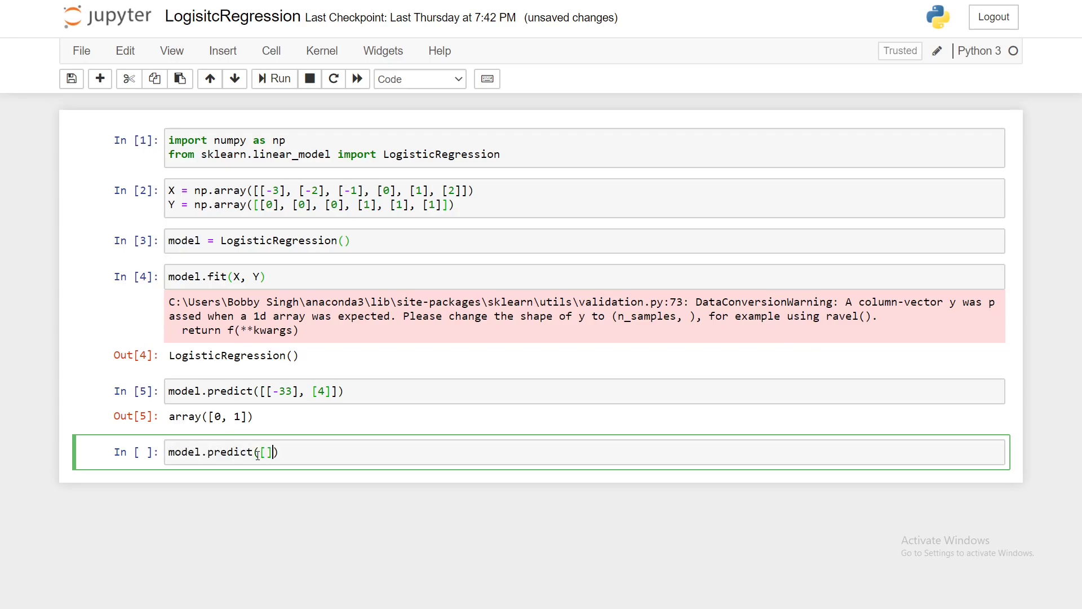
pyautogui.write('[')
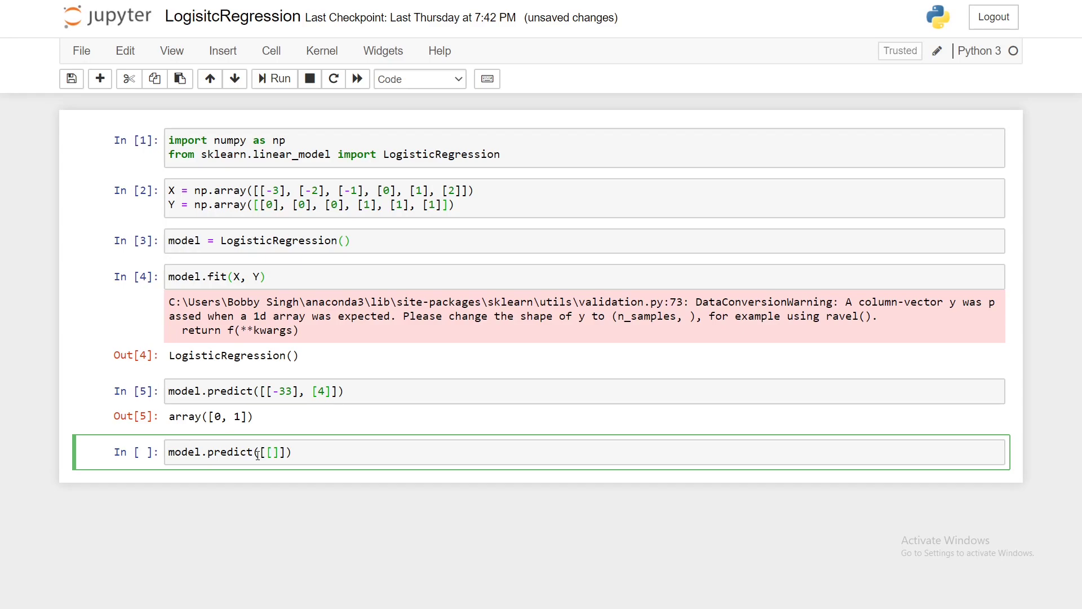
pyautogui.write('101')
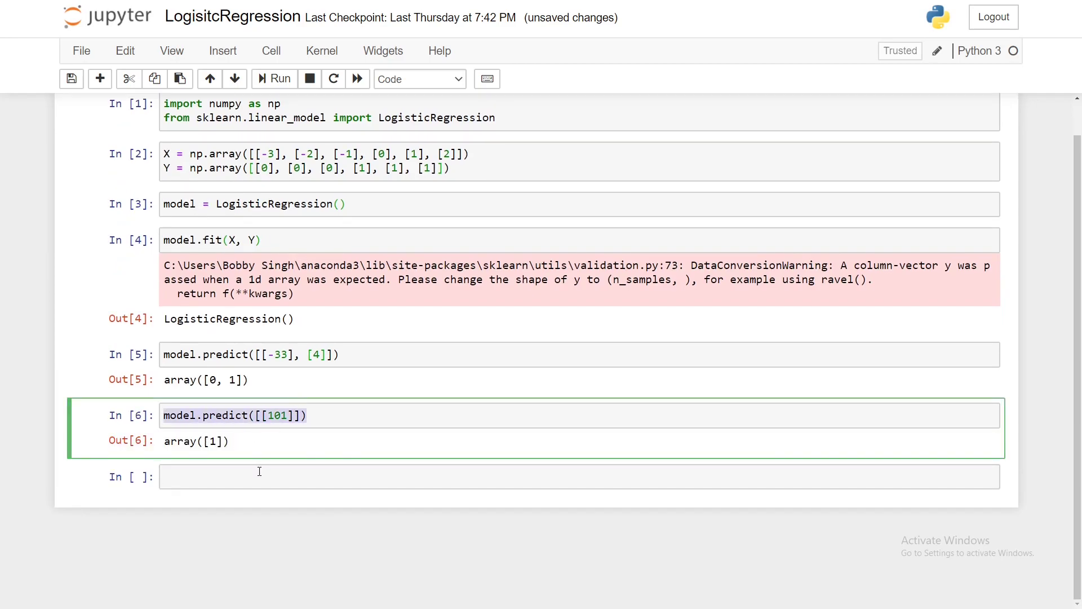
# Run model.predict([[-11]]) to get class 0 and highlight the result.
pyautogui.write('model.predict([[101]])')
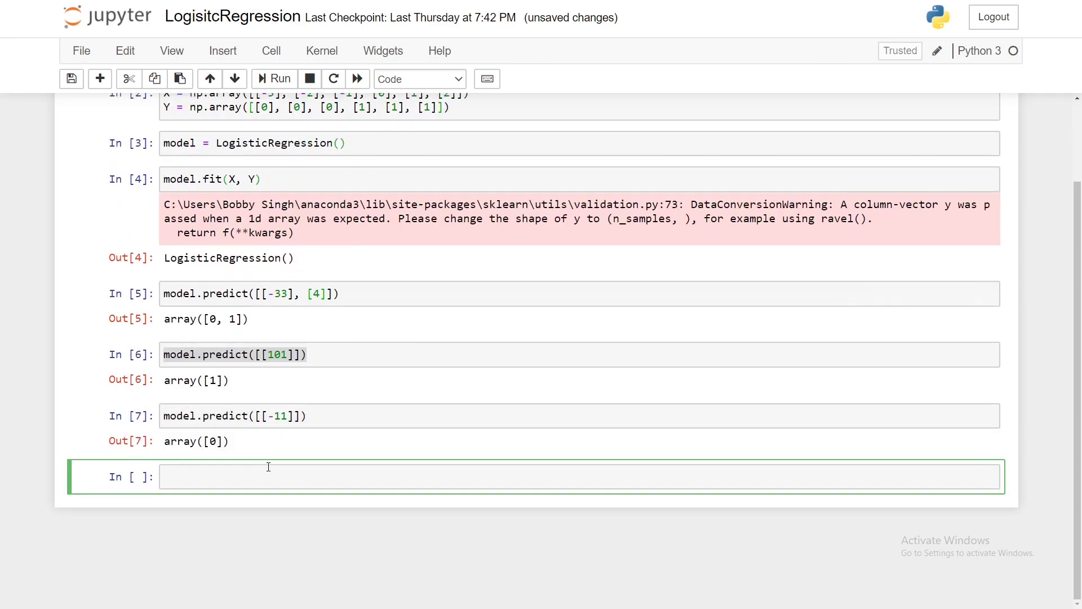
pyautogui.doubleClick(196, 441)
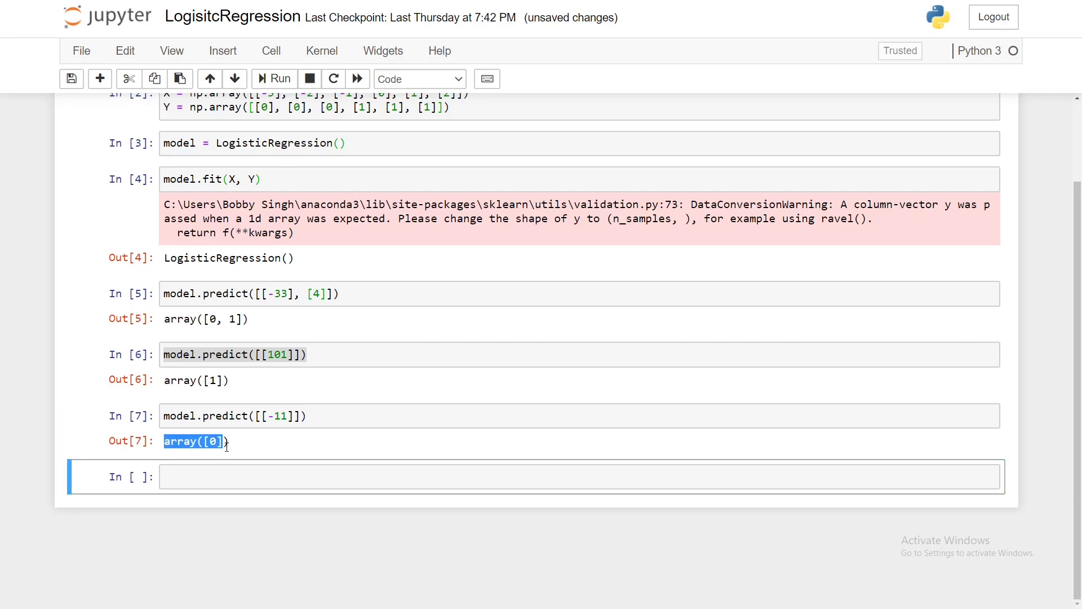
pyautogui.click(261, 415)
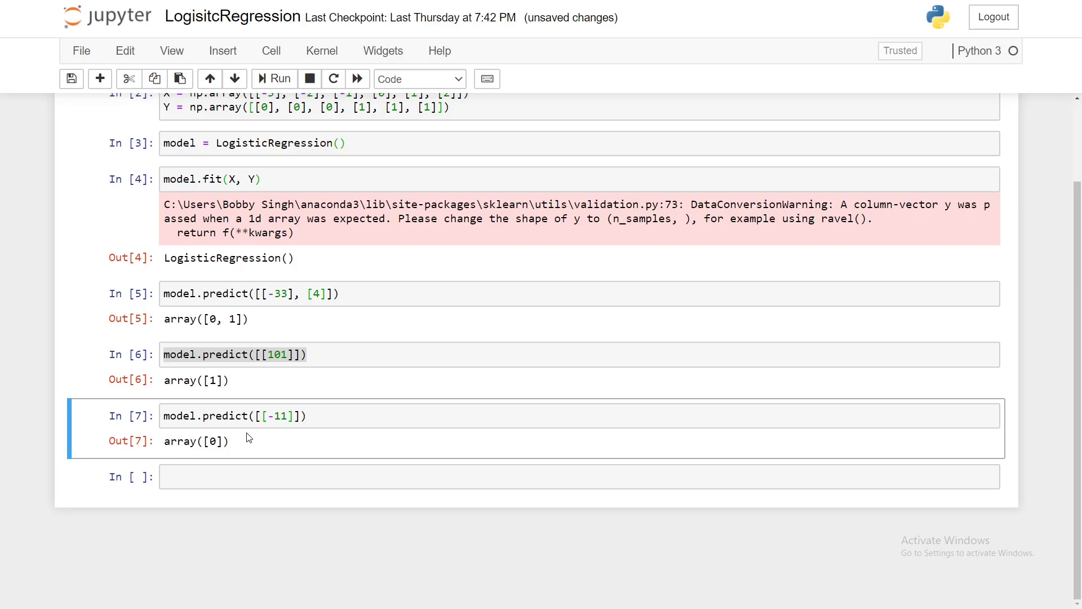
pyautogui.moveTo(696, 52)
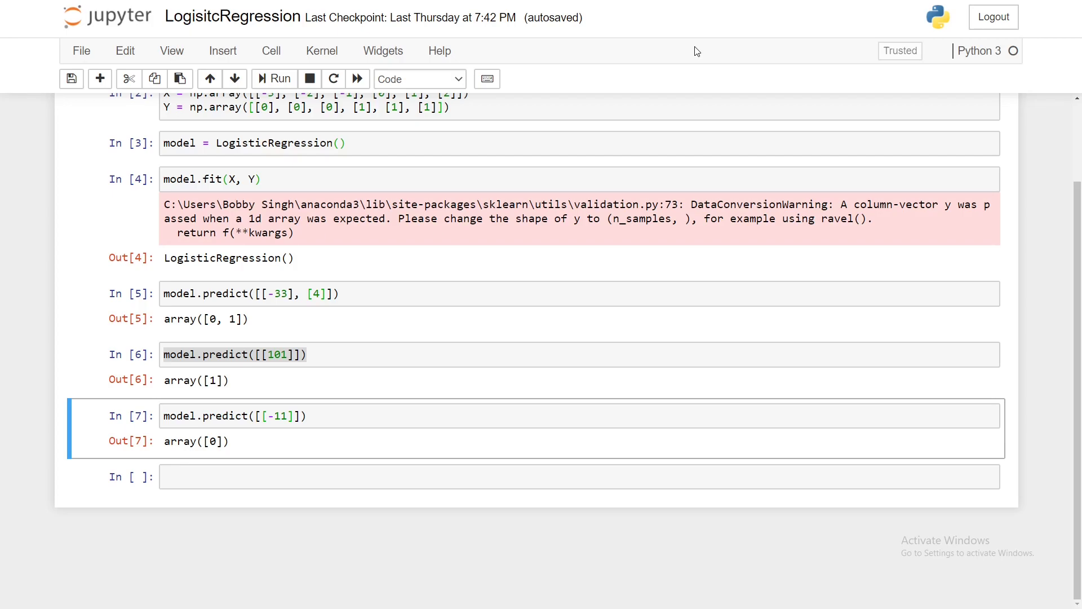
pyautogui.moveTo(4, 445)
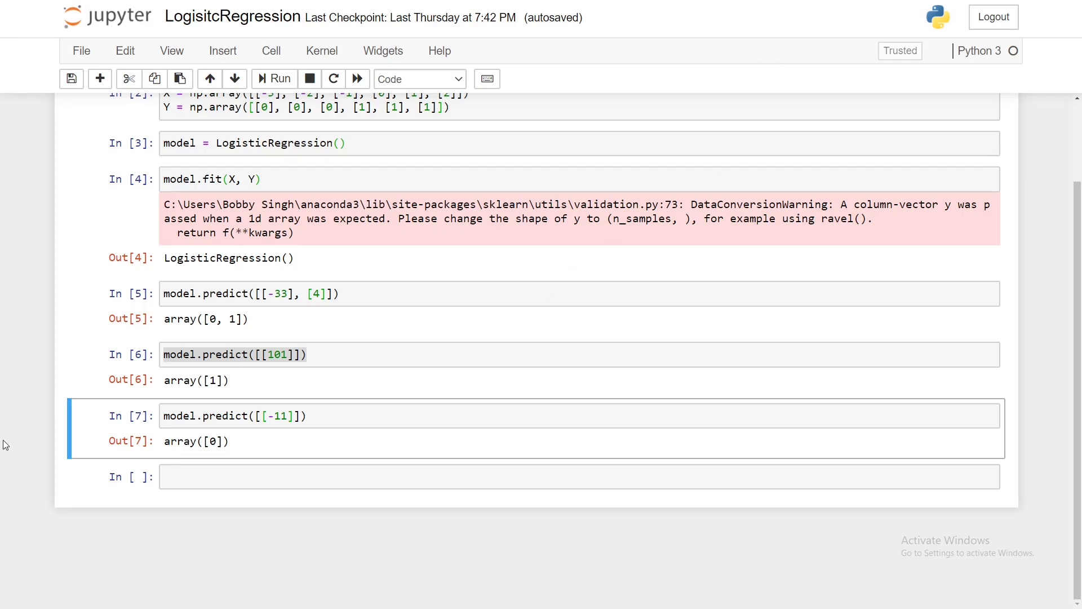